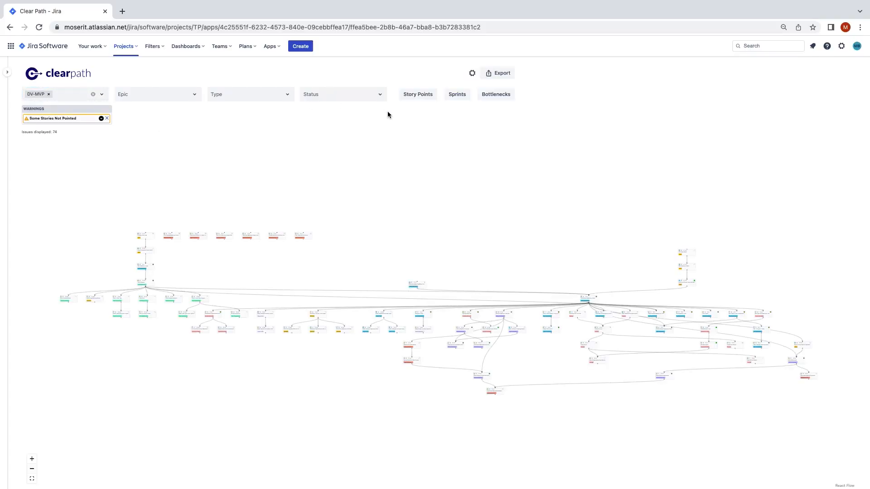
Set the graph layout to Tree in the display settings, redrawing the DV-MVP map as one hierarchy
click(471, 73)
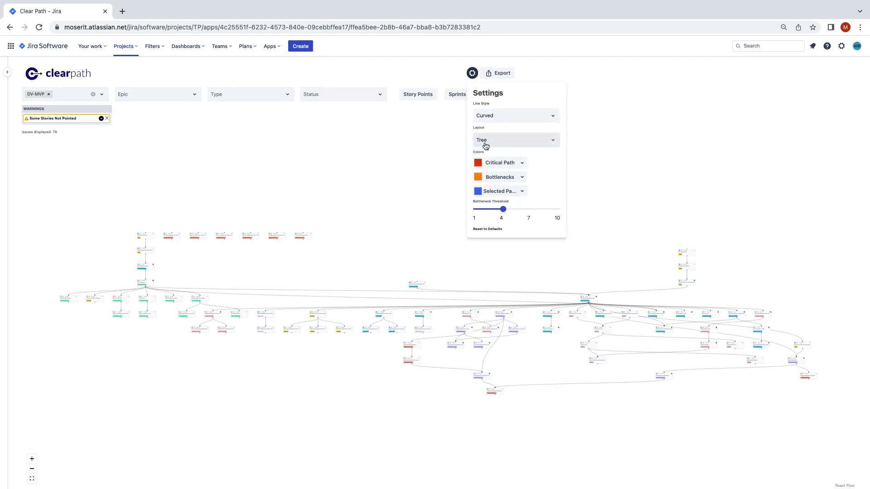
click(514, 140)
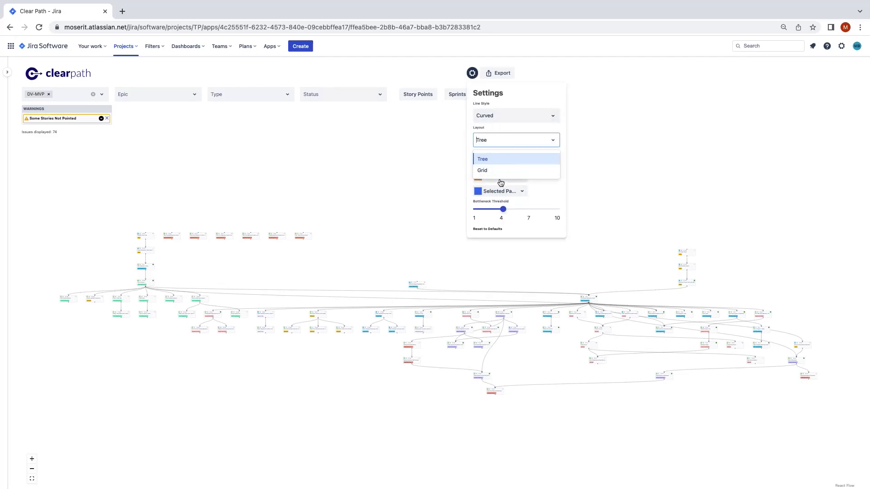
click(481, 170)
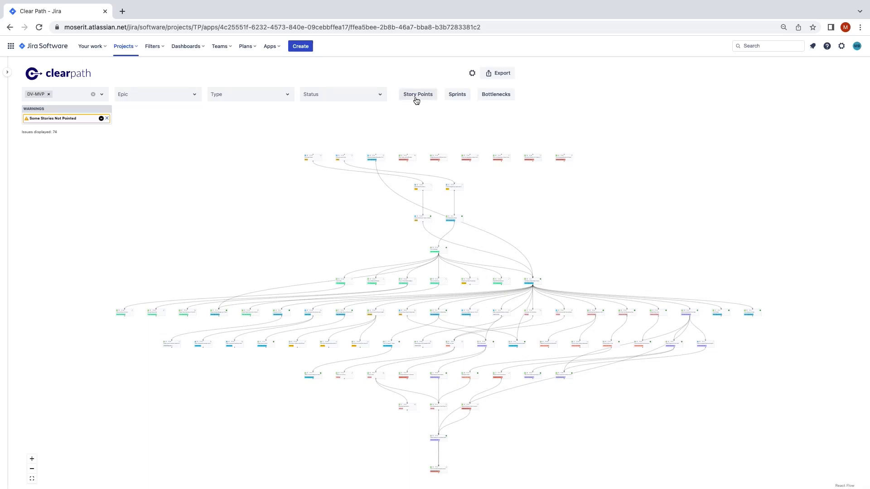
Turn on Story Points so the critical path is traced in red with totals above cards
click(417, 93)
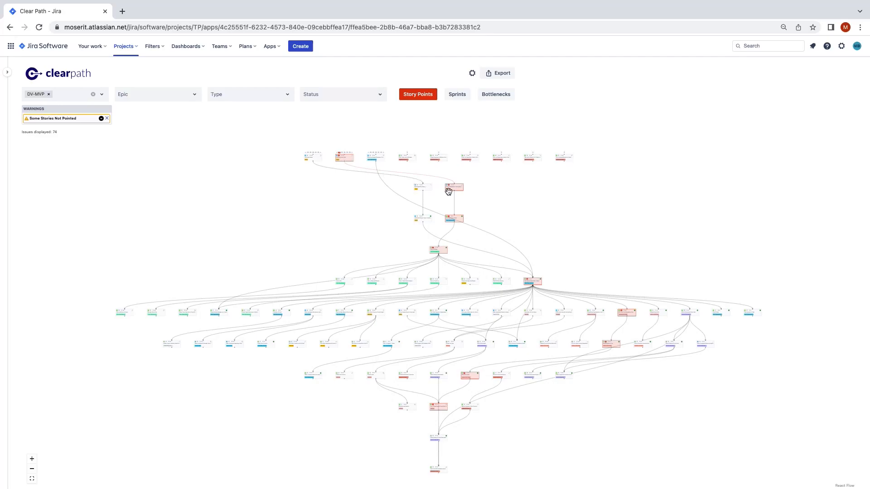
mouse_move(614, 306)
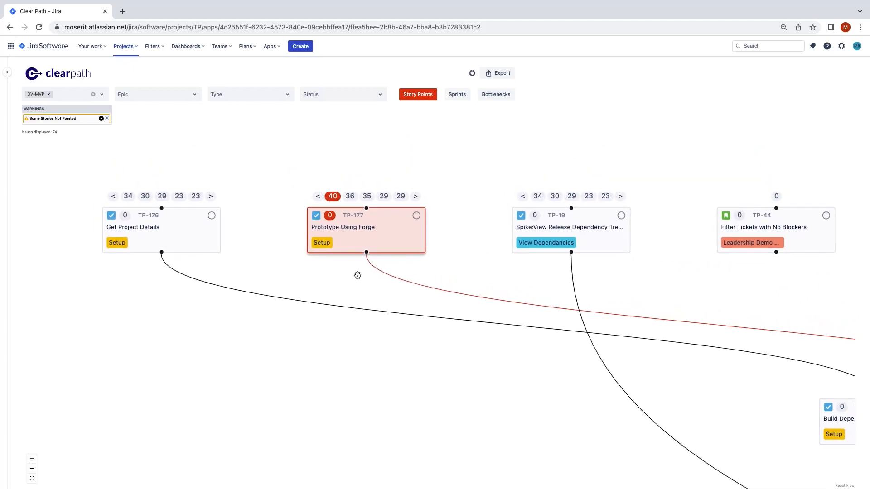
mouse_move(288, 199)
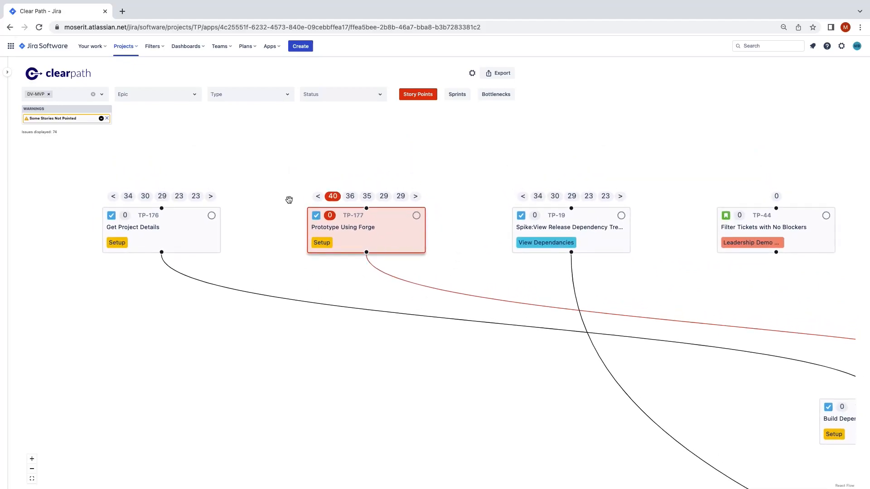
mouse_move(375, 270)
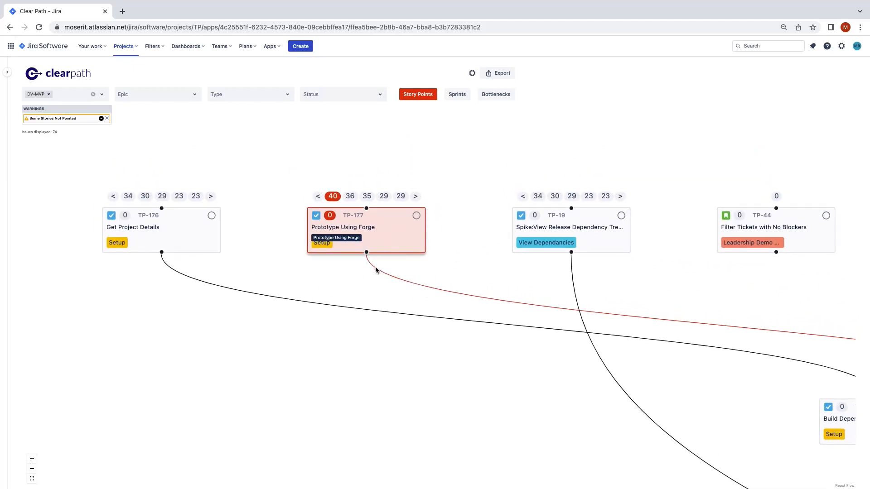
mouse_move(404, 378)
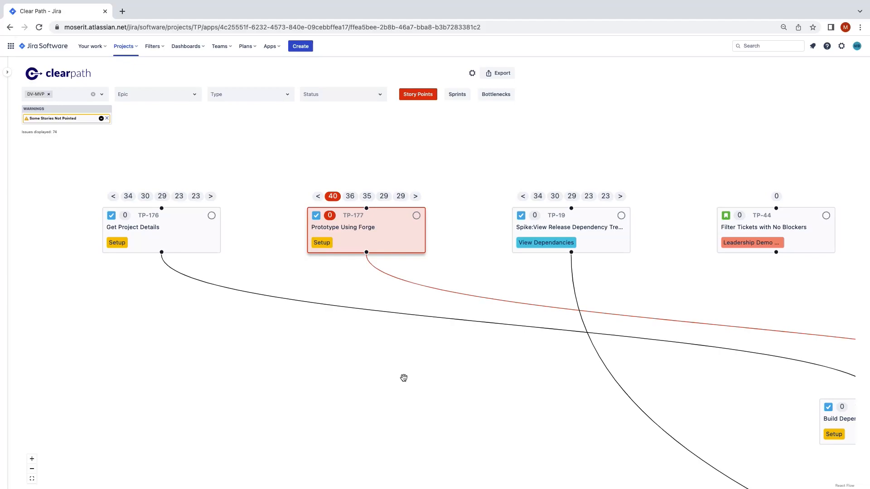